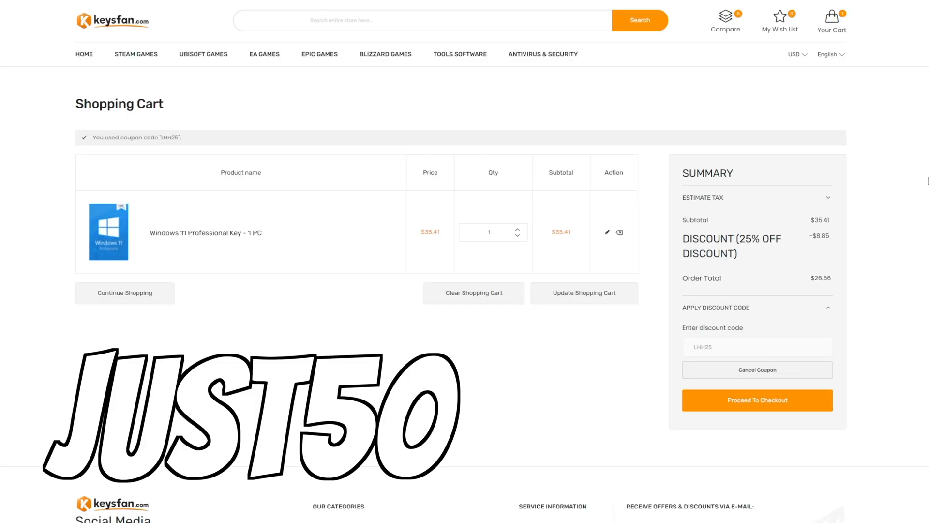
Launch Command Prompt and run the wmic softwareLicensingService OA3xOriginalProductKey query
scroll(down, 3)
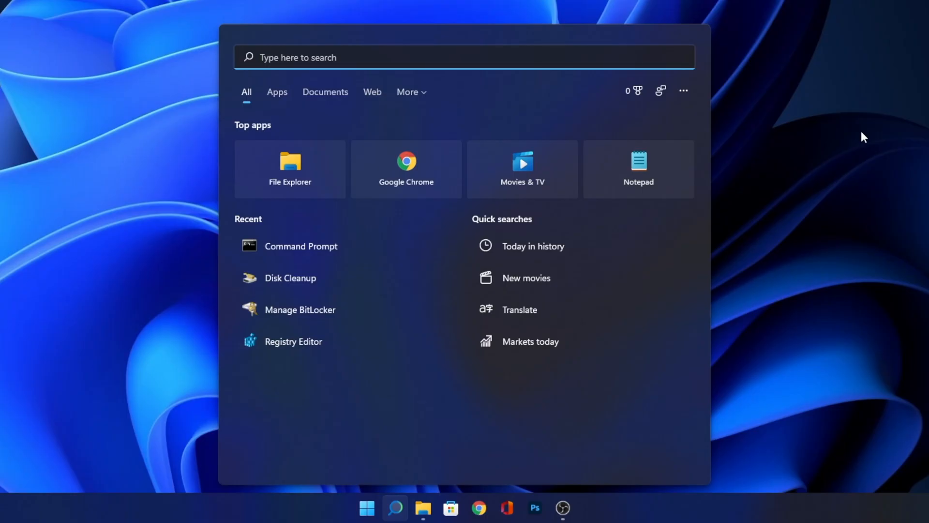
click(300, 246)
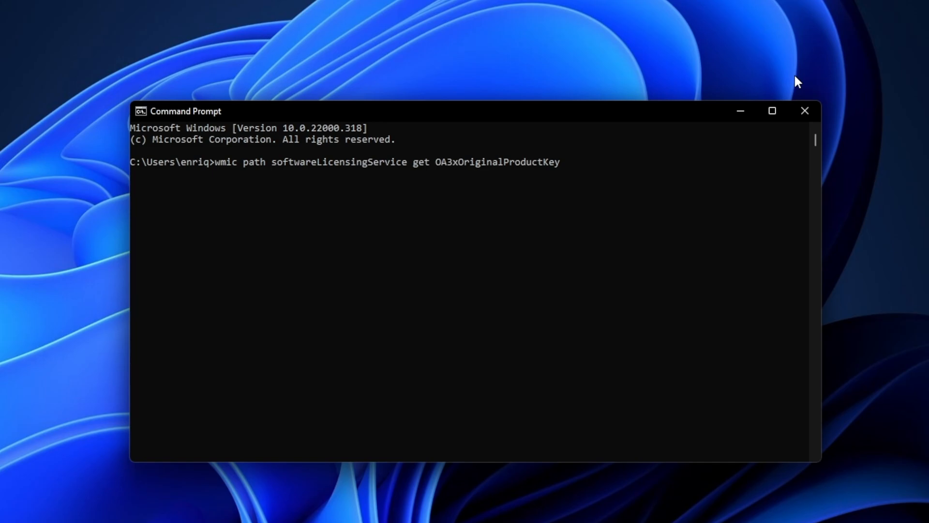
click(804, 110)
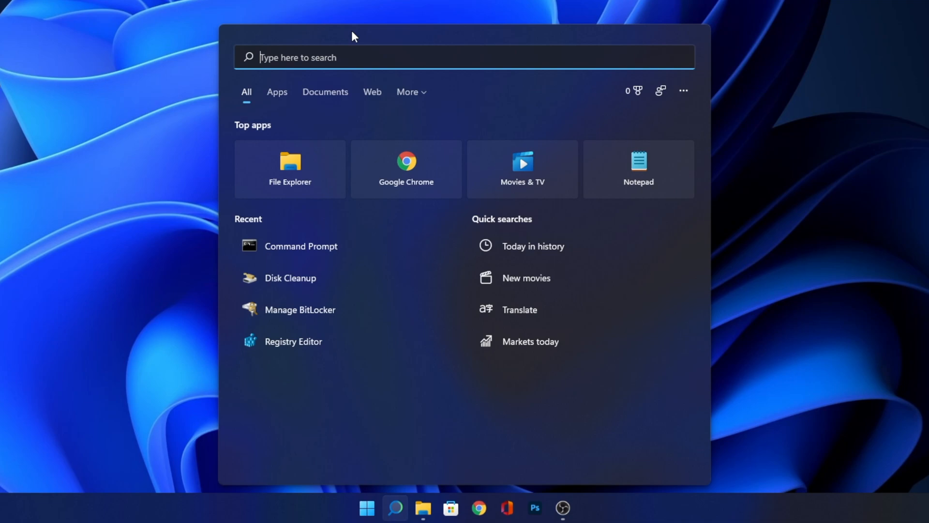
In Registry Editor, navigate HKEY_LOCAL_MACHINE > SOFTWARE > Microsoft > Windows NT > CurrentVersion to SoftwareProtectionPlatform
click(293, 341)
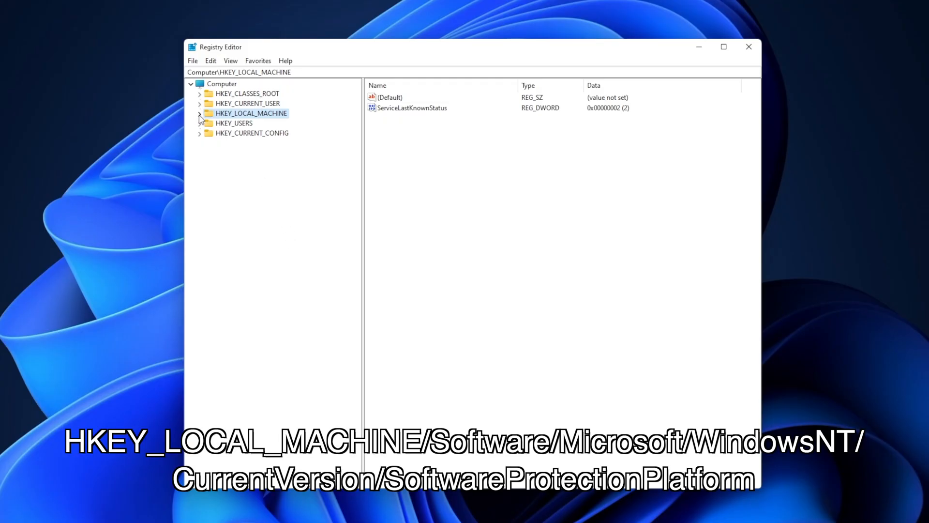
click(200, 114)
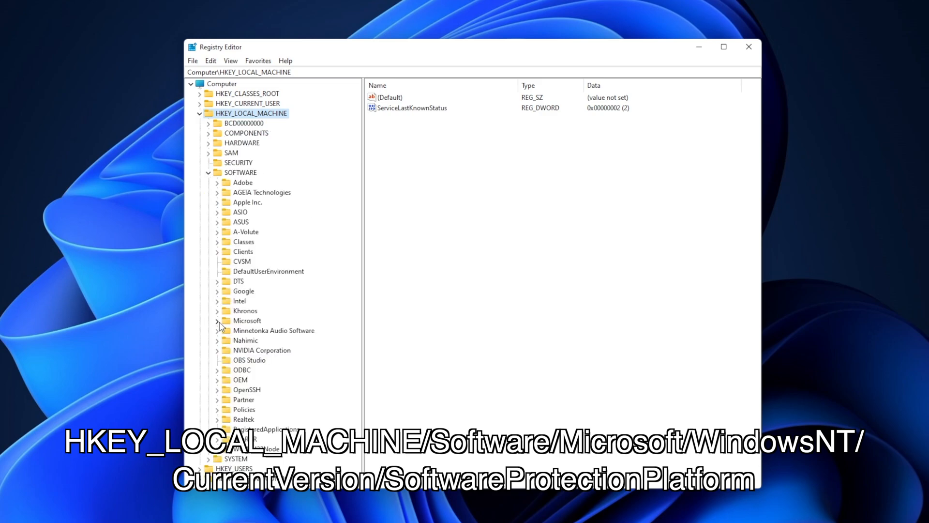
scroll(down, 3)
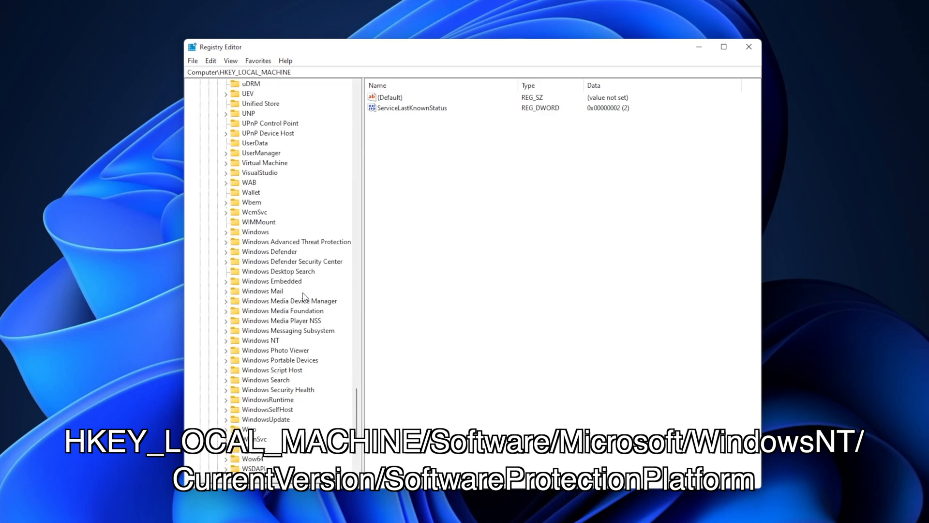
mouse_move(247, 347)
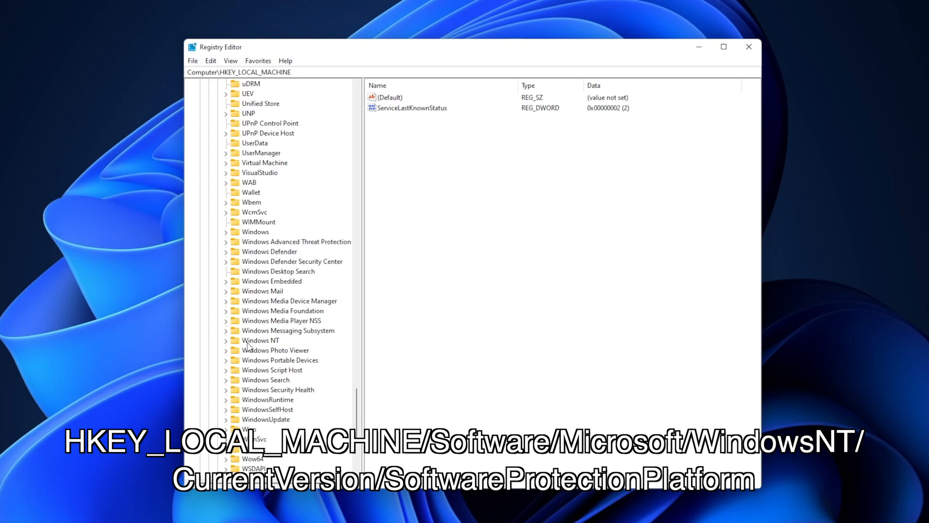
scroll(up, 3)
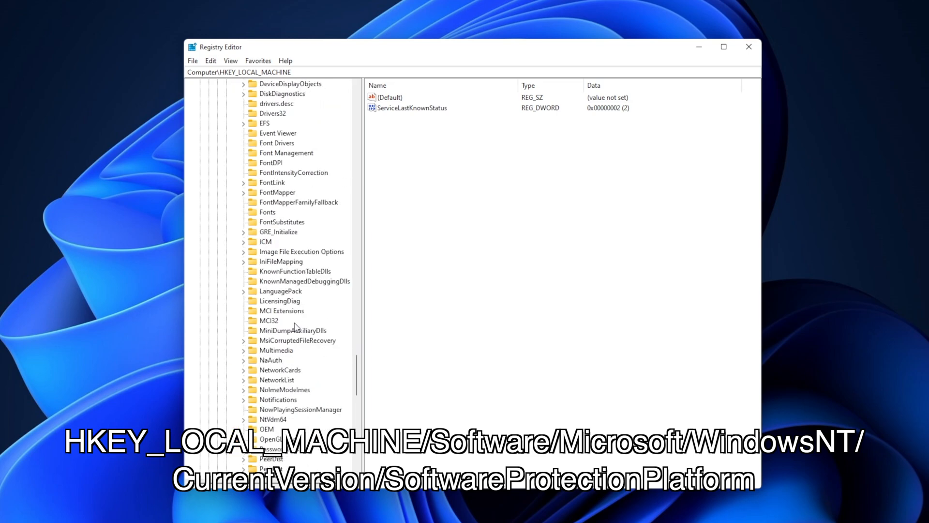
scroll(down, 3)
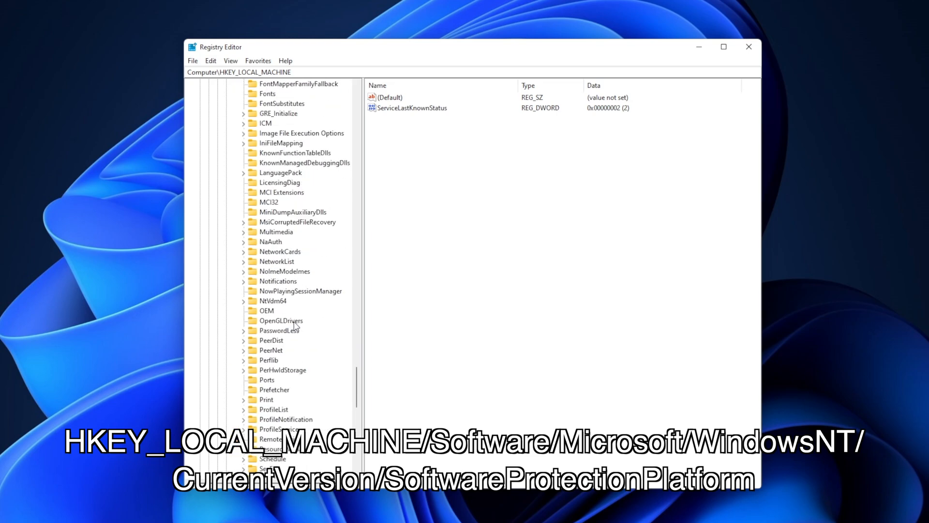
click(299, 232)
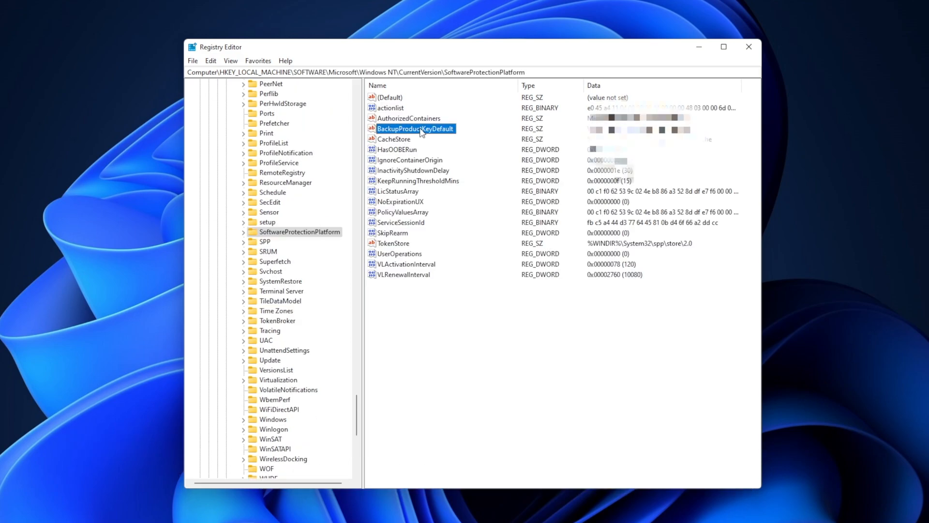
mouse_move(558, 139)
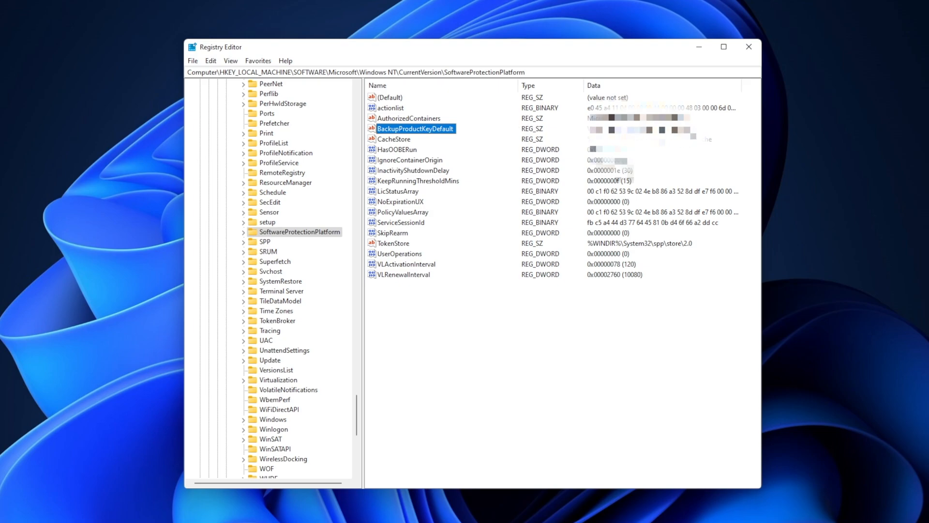
Read the BackupProductKeyDefault value's data, then close Registry Editor
click(748, 47)
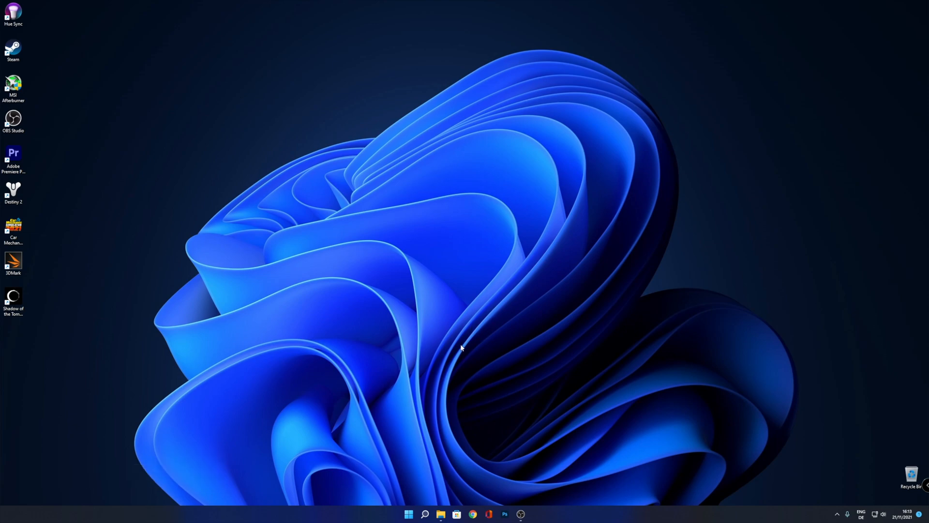
Run the Get-WmiObject SoftwareLicensingService OA3xOriginalProductKey query in PowerShell, then close it
click(425, 514)
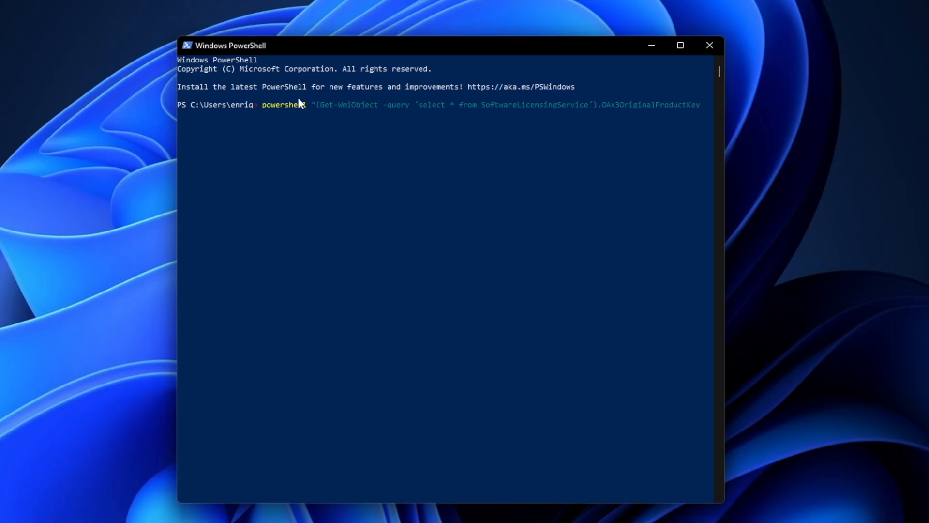
mouse_move(818, 122)
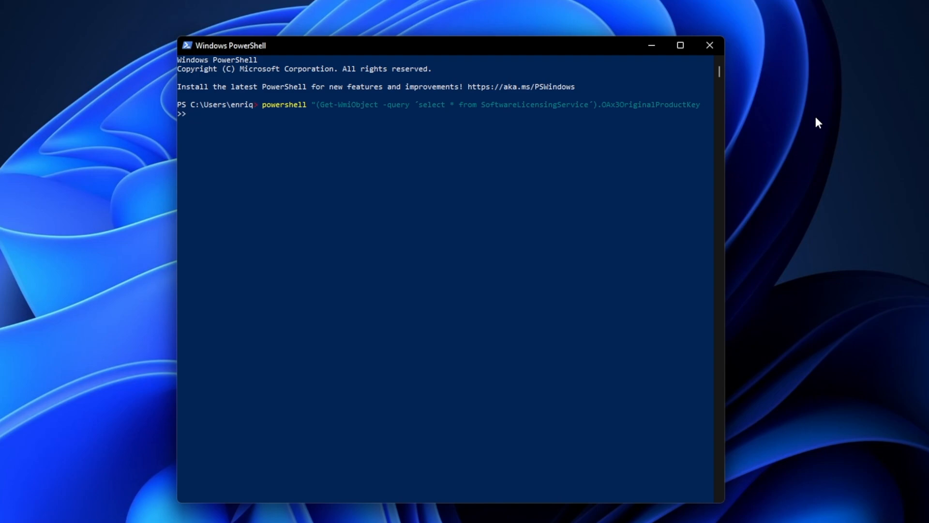
click(708, 45)
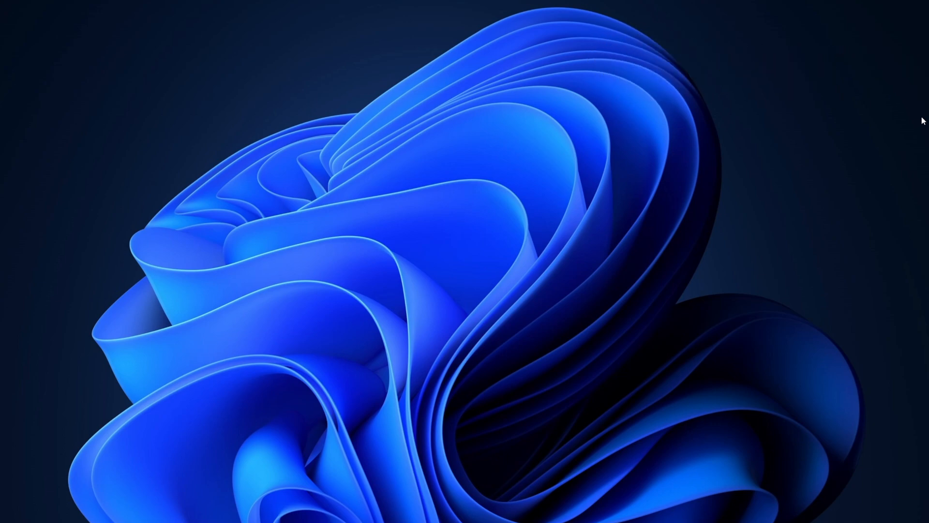